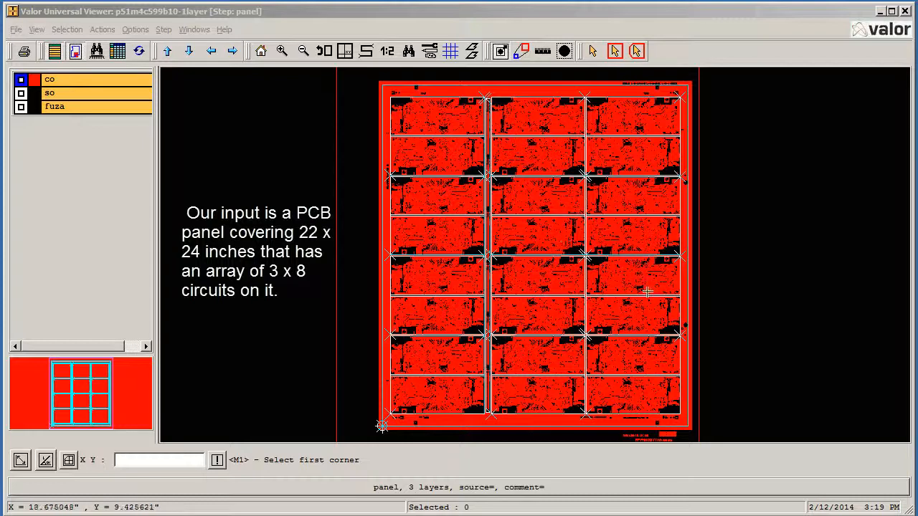
mouse_move(742, 312)
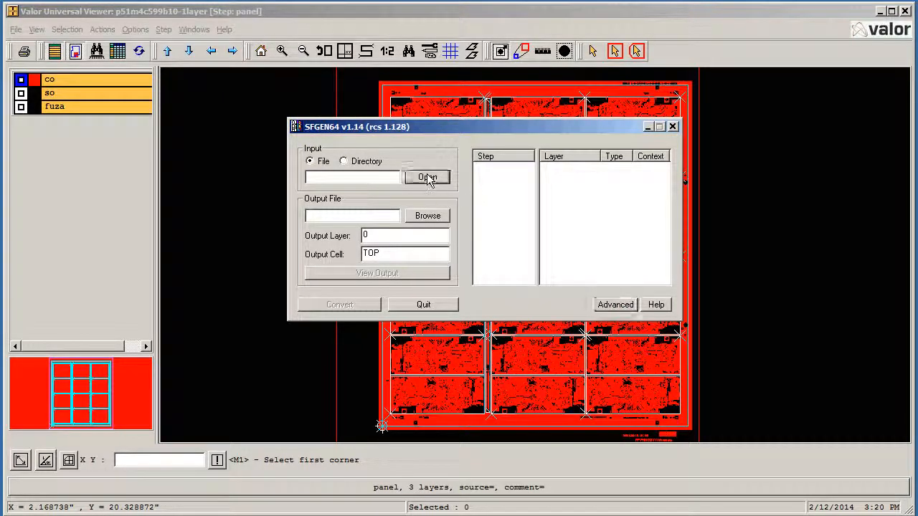
Load the panel ODB++ file, set the output path, and accept the input file check.
click(427, 178)
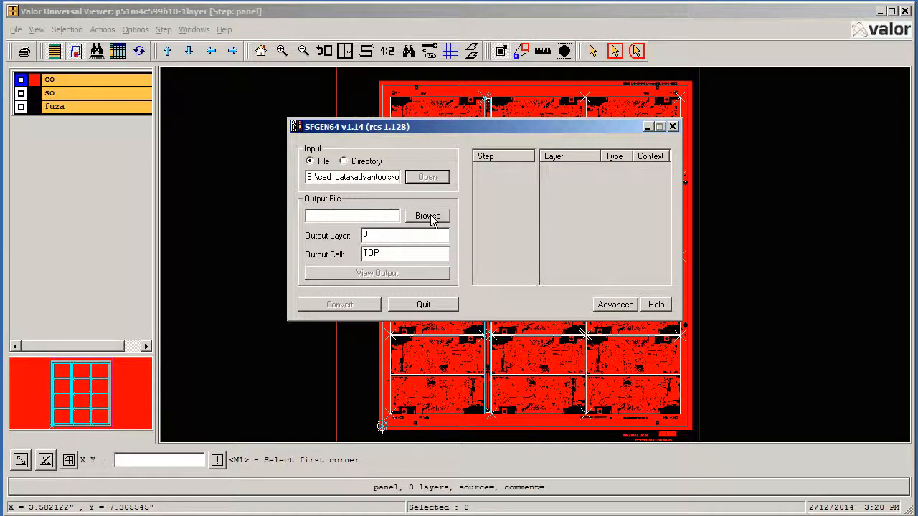
click(427, 178)
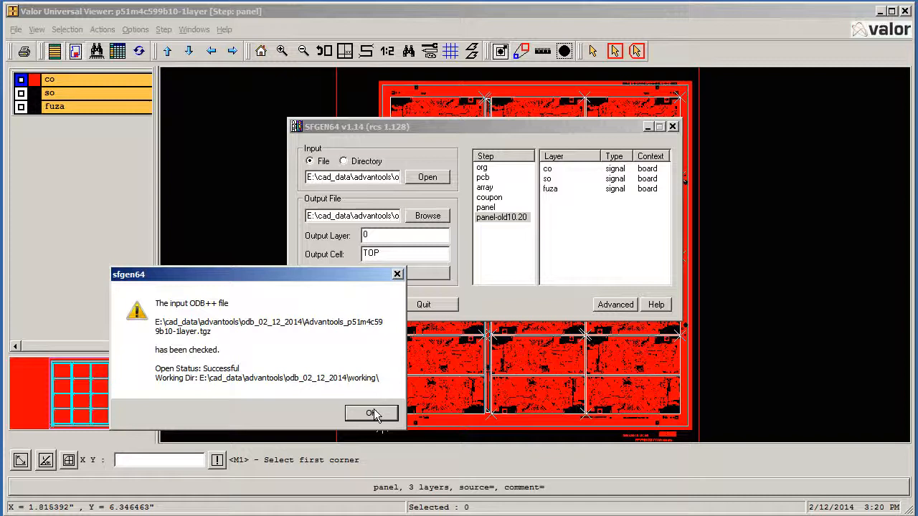
click(371, 413)
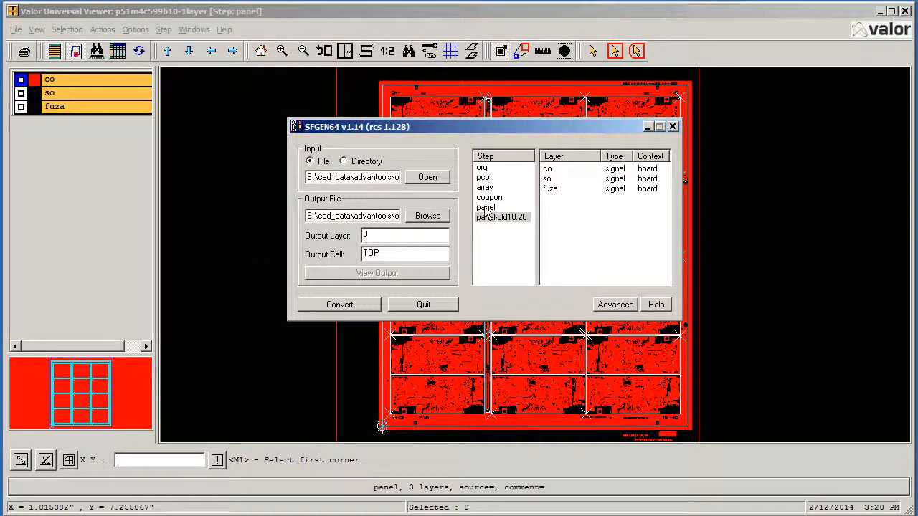
Choose the panel step and layer co for conversion.
click(487, 207)
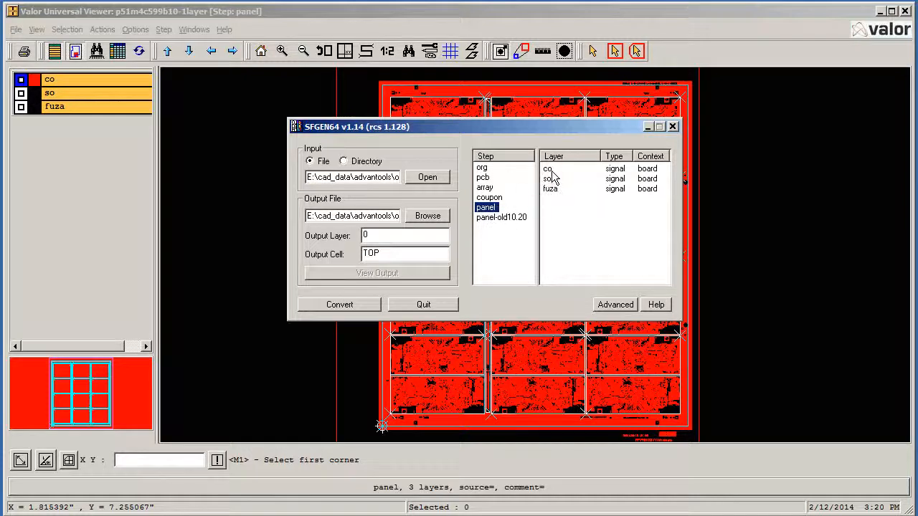
click(548, 168)
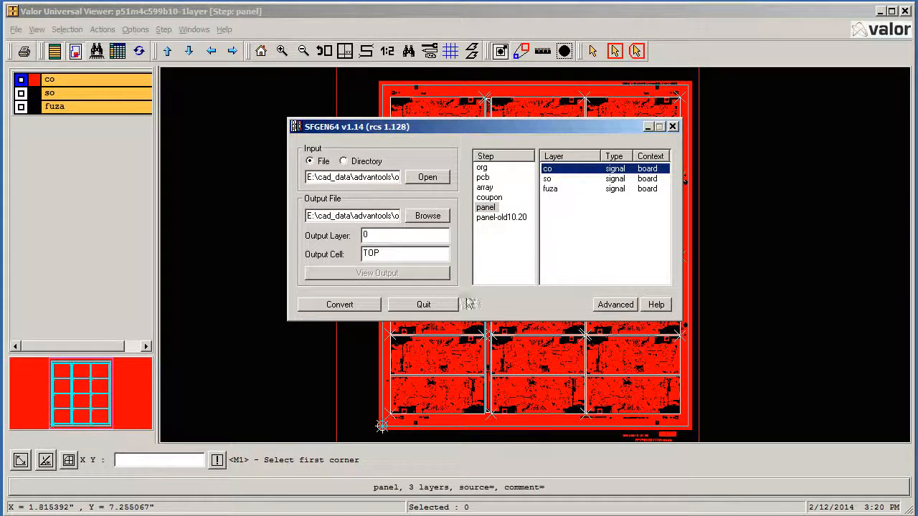
click(614, 304)
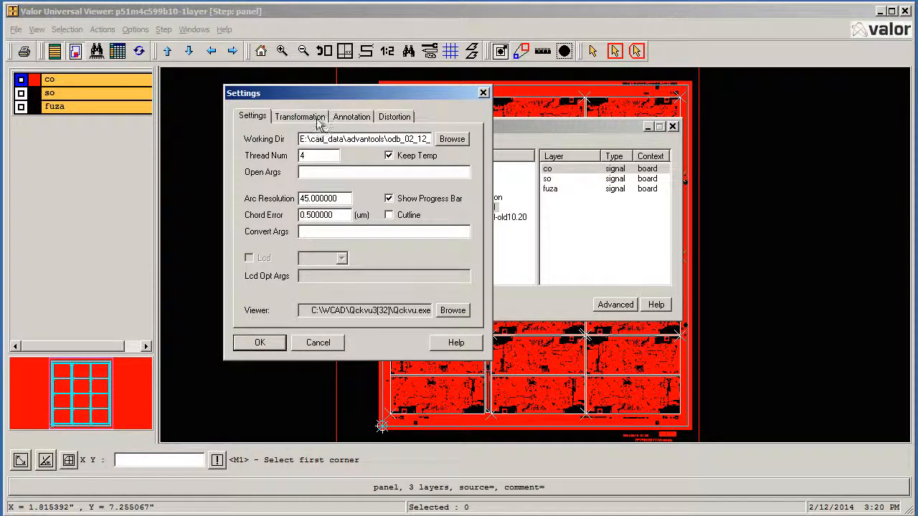
click(300, 116)
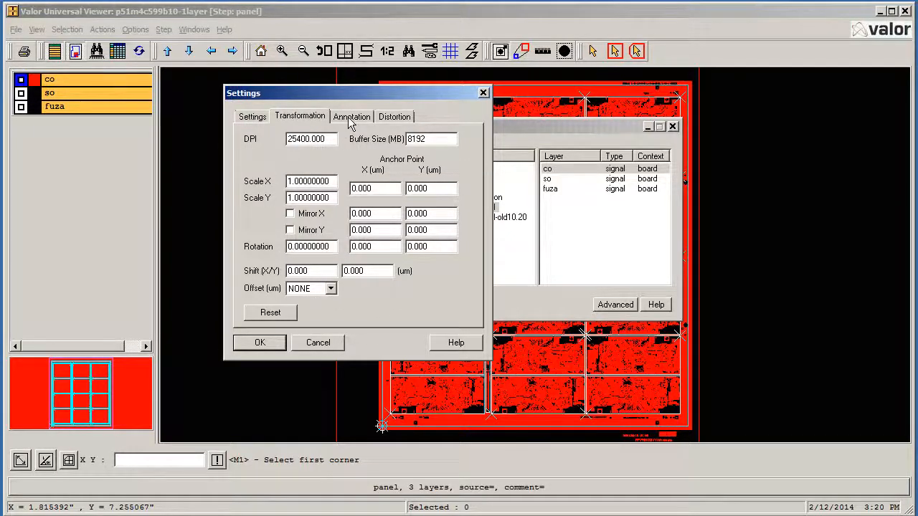
click(352, 117)
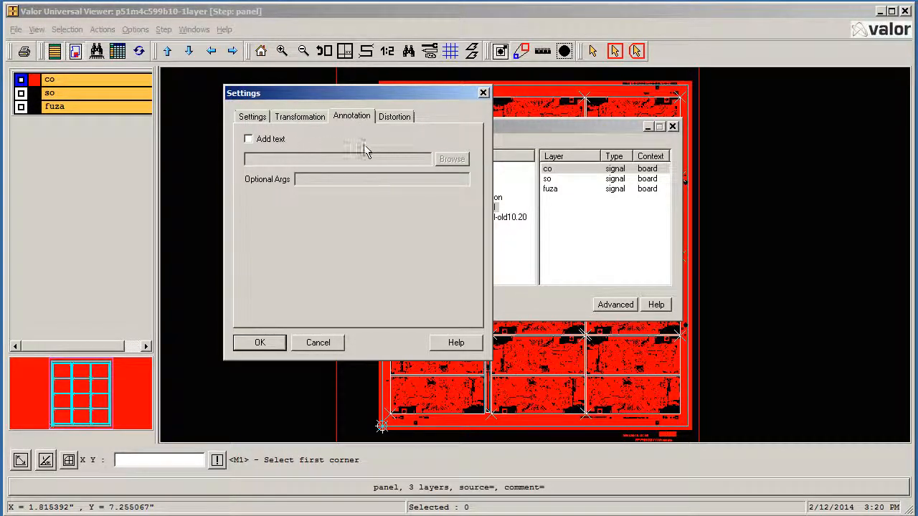
click(395, 116)
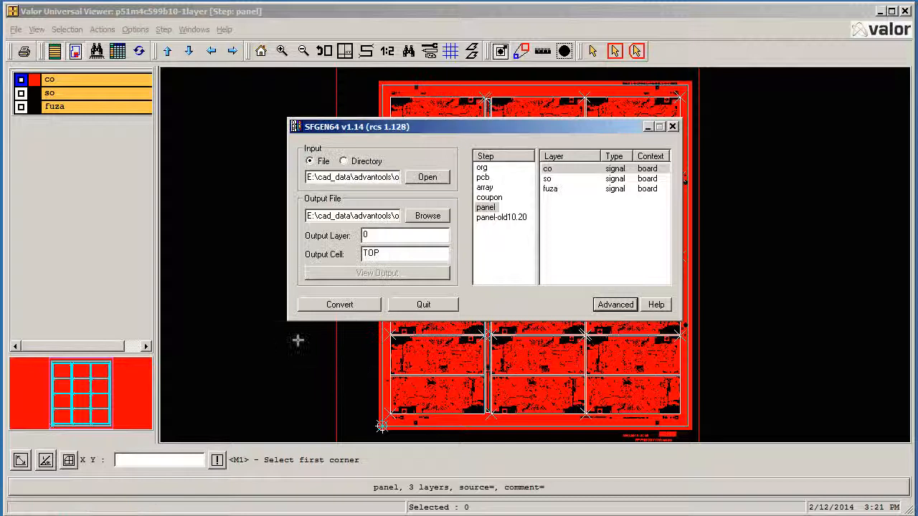
mouse_move(359, 309)
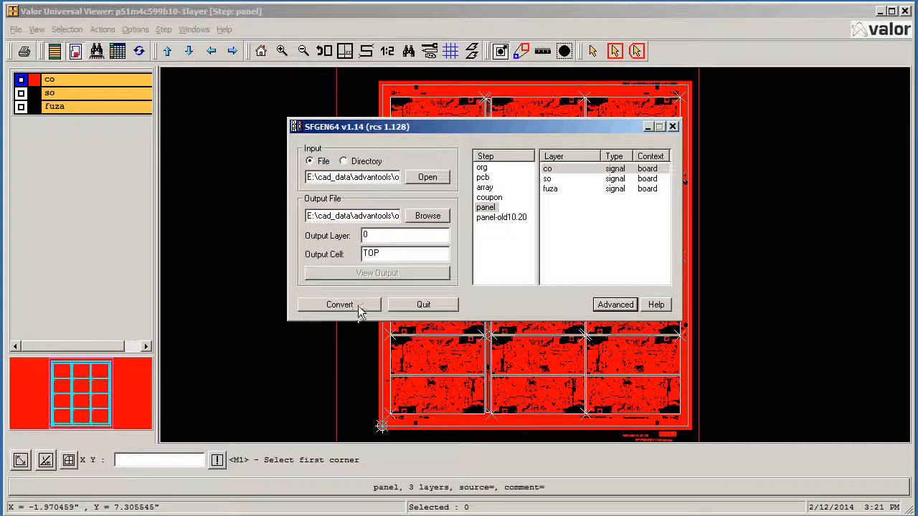
Start converting the panel's co layer to hierarchical GDSII.
click(338, 304)
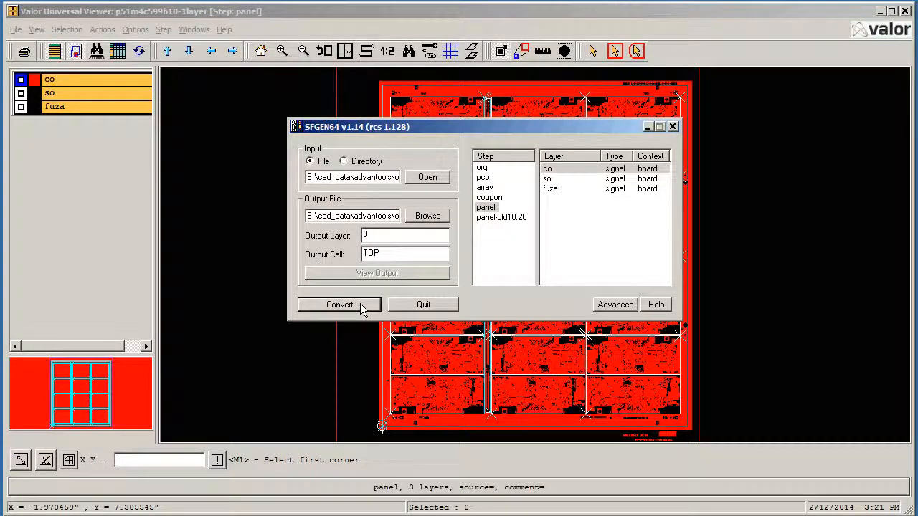
click(339, 304)
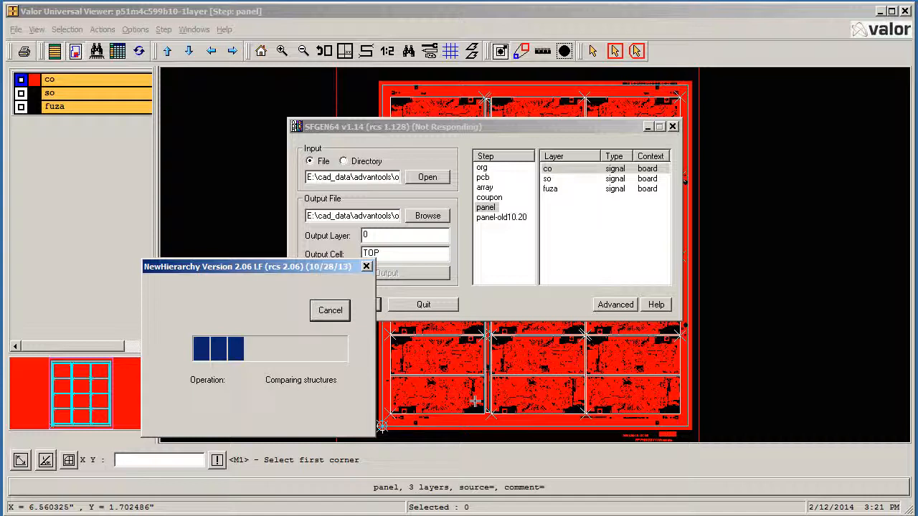
mouse_move(536, 391)
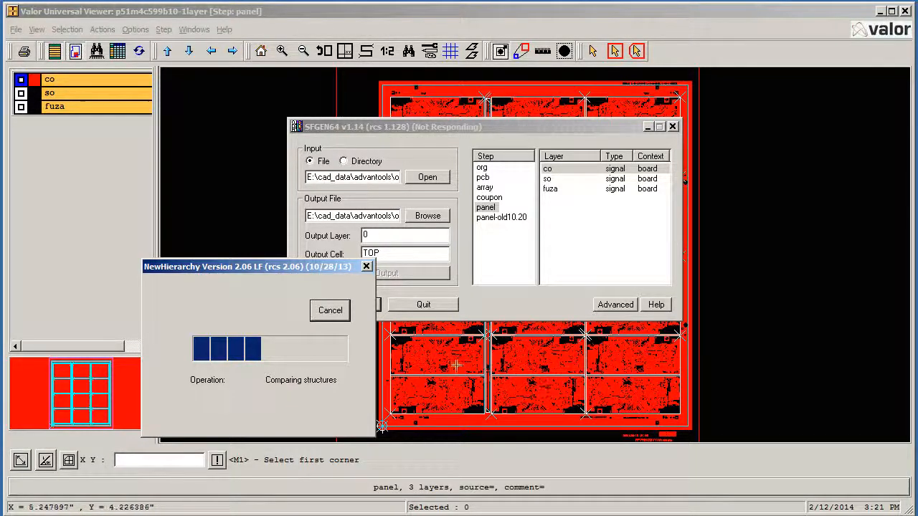
mouse_move(571, 398)
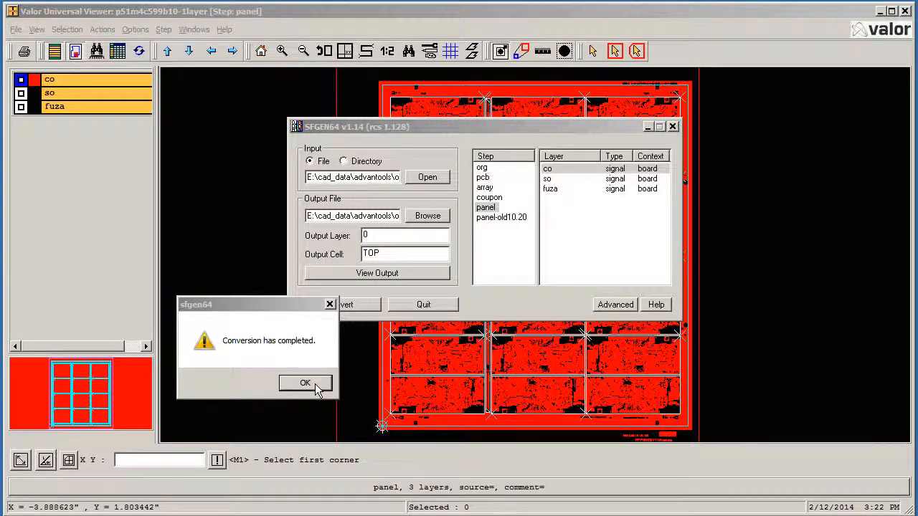
Dismiss the 'Conversion has completed' message so the output opens in Qckvu.
click(305, 382)
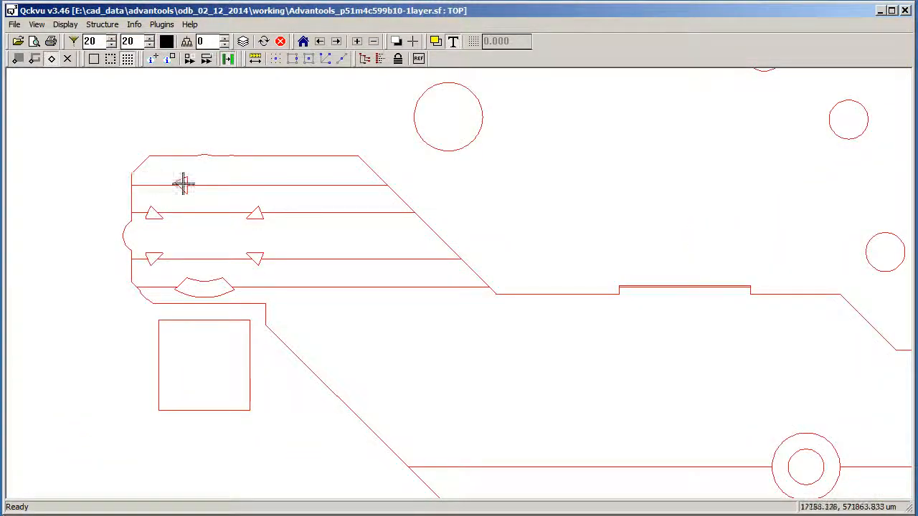
mouse_move(188, 181)
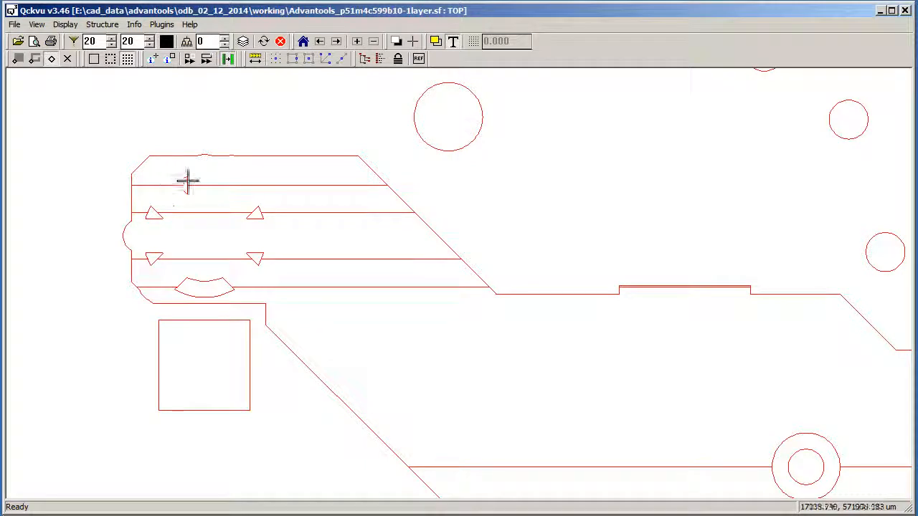
mouse_move(177, 178)
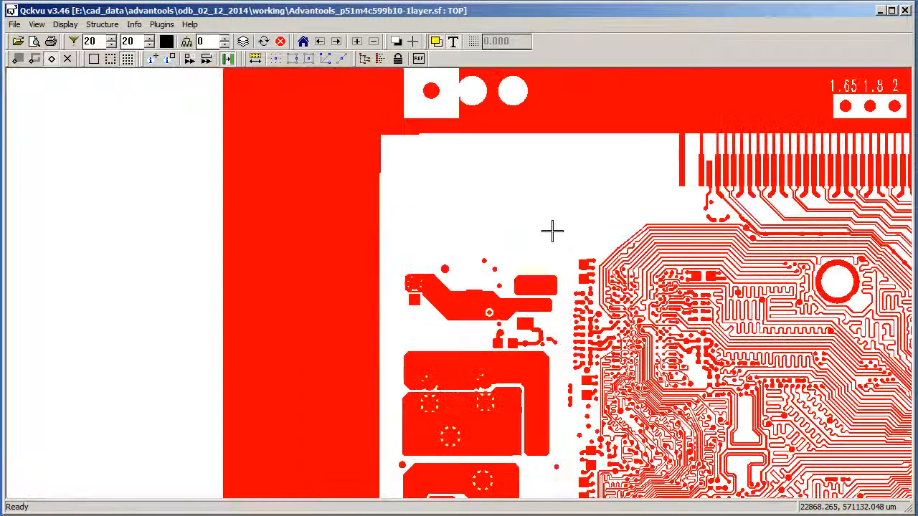
Show the structure tree listing TOP with its array_co and pcb_co instances.
click(100, 23)
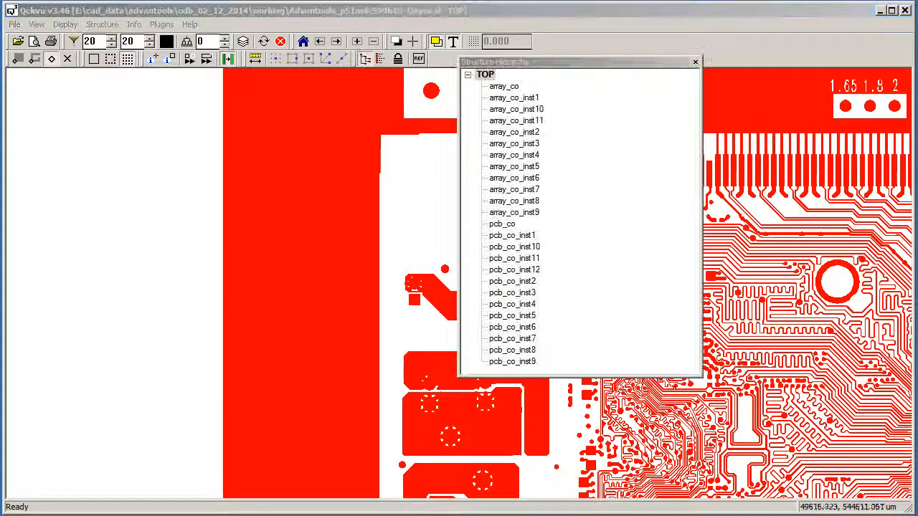